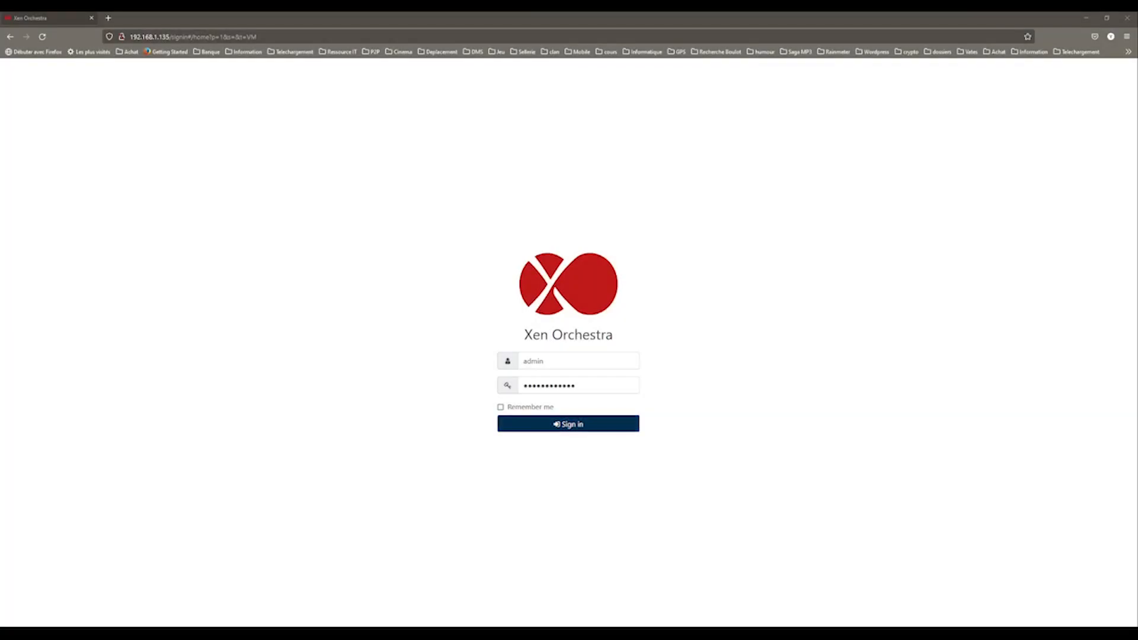
Sign in to Xen Orchestra with the admin credentials
click(568, 424)
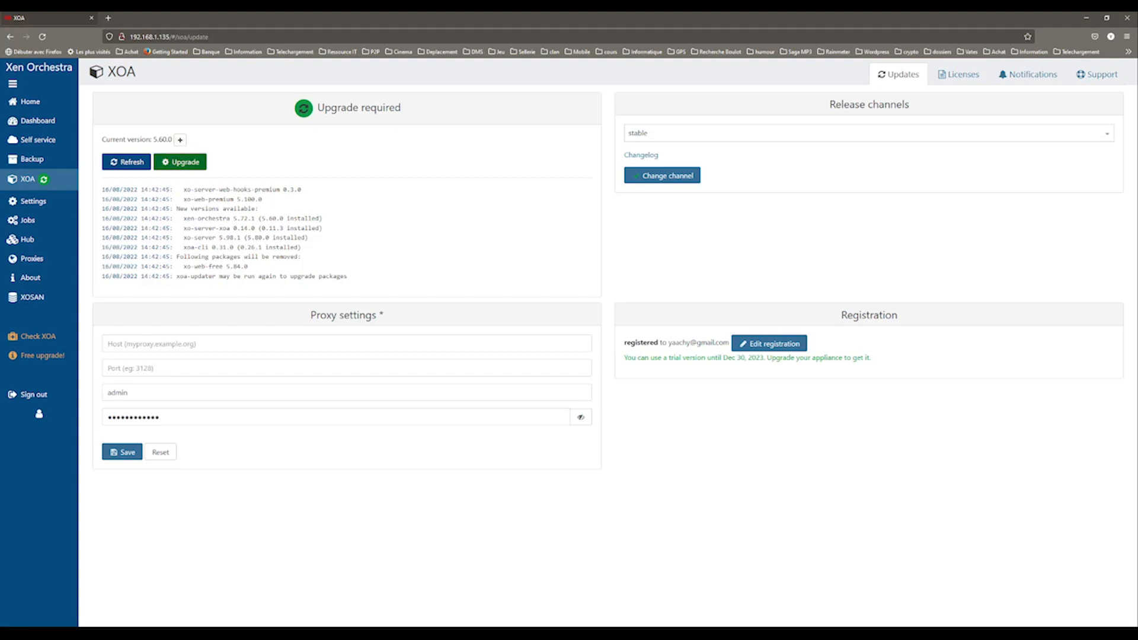
Upgrade the appliance from 5.60.0 to 5.72.1, rechecking after the updater reconnects
click(180, 161)
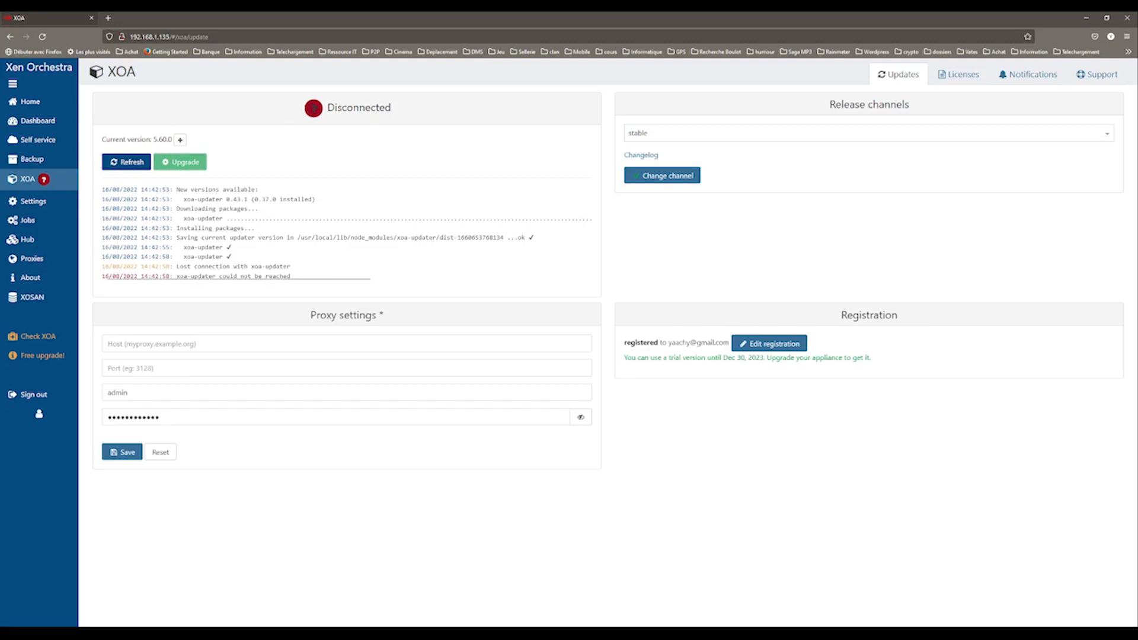
click(125, 162)
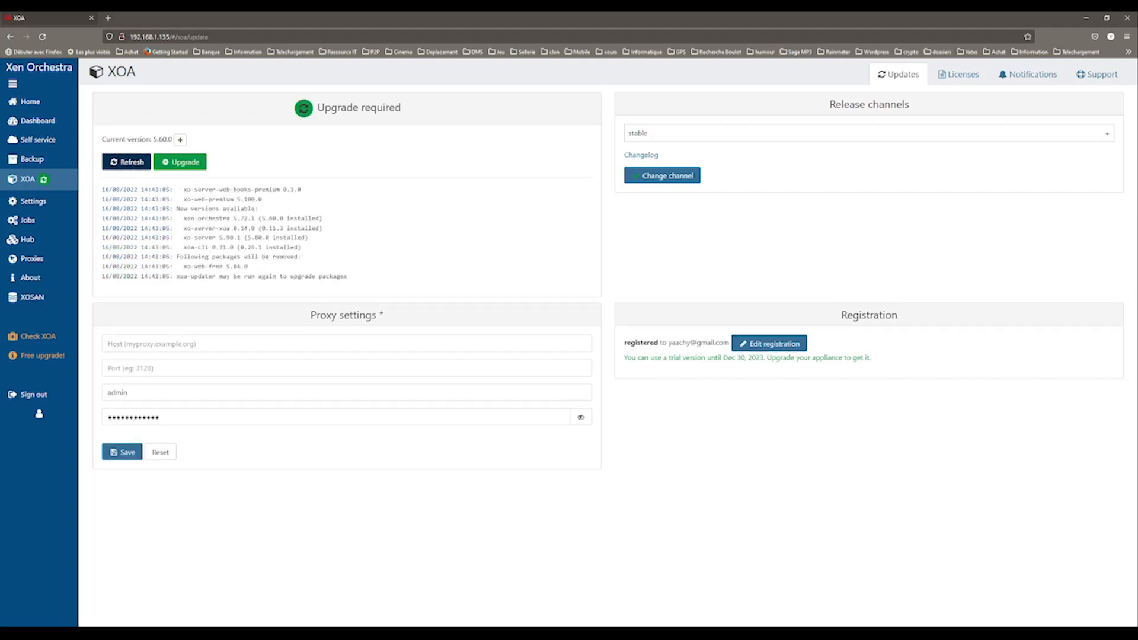
click(179, 161)
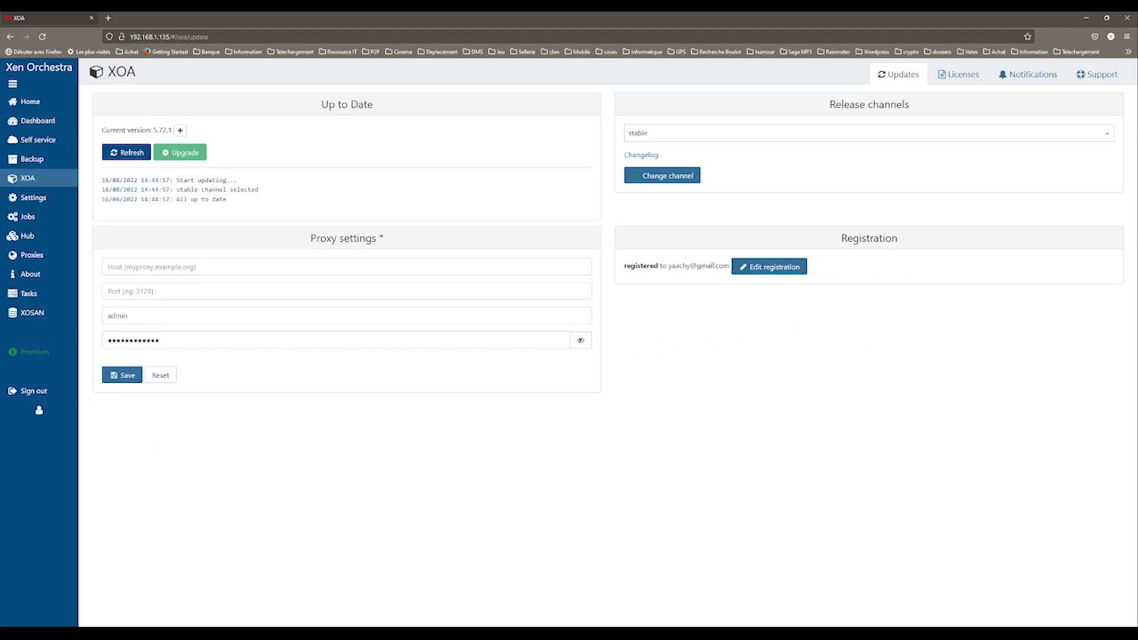
mouse_move(29, 101)
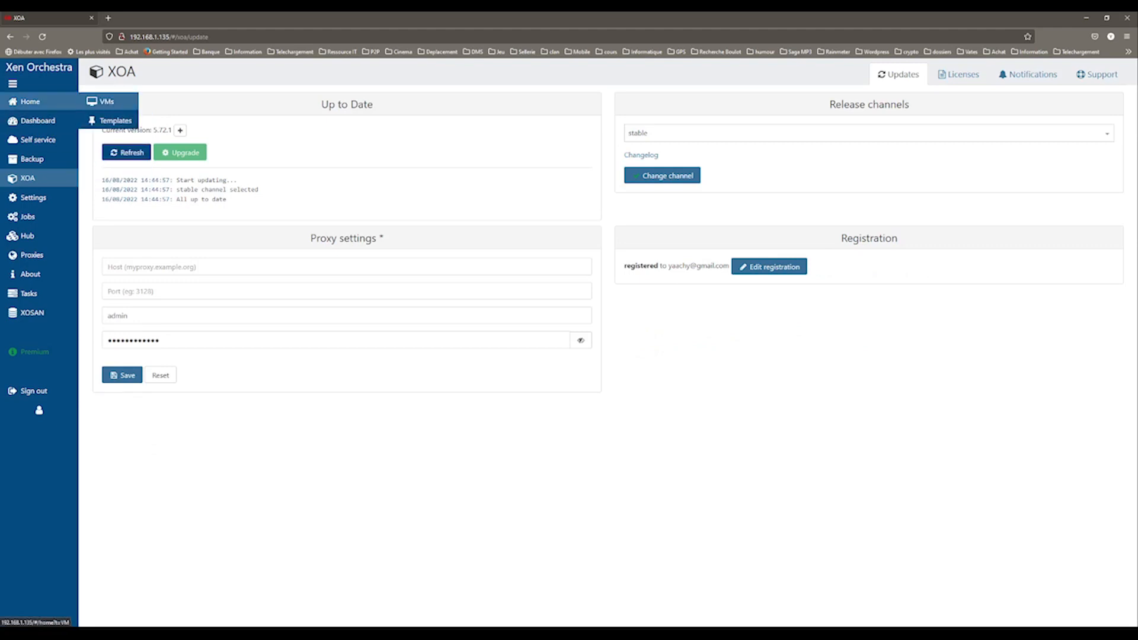
Open the VM overview, which shows the welcome panel for adding a server
click(29, 100)
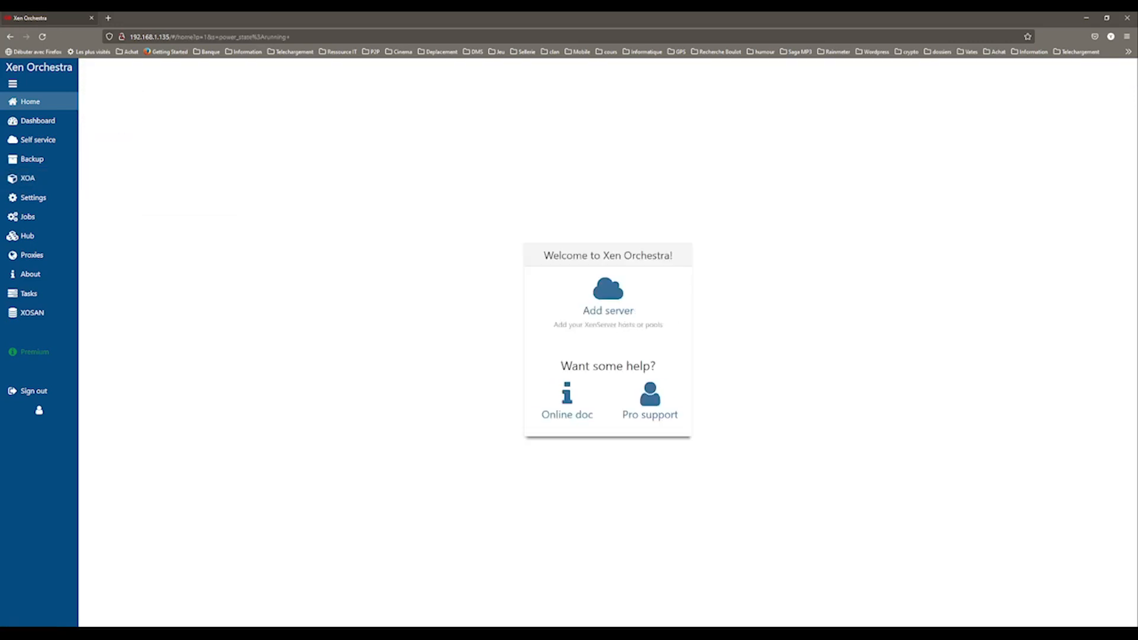
mouse_move(607, 305)
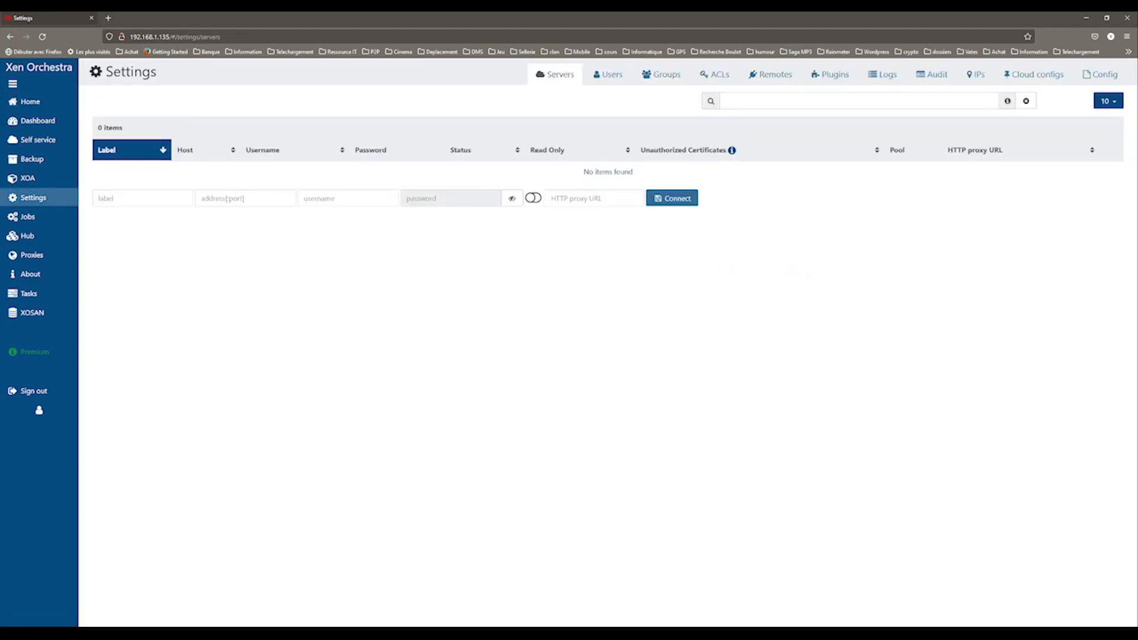
Connect server MyLabHost at 192.168.1.140 as root, allowing unauthorized certificates
click(142, 198)
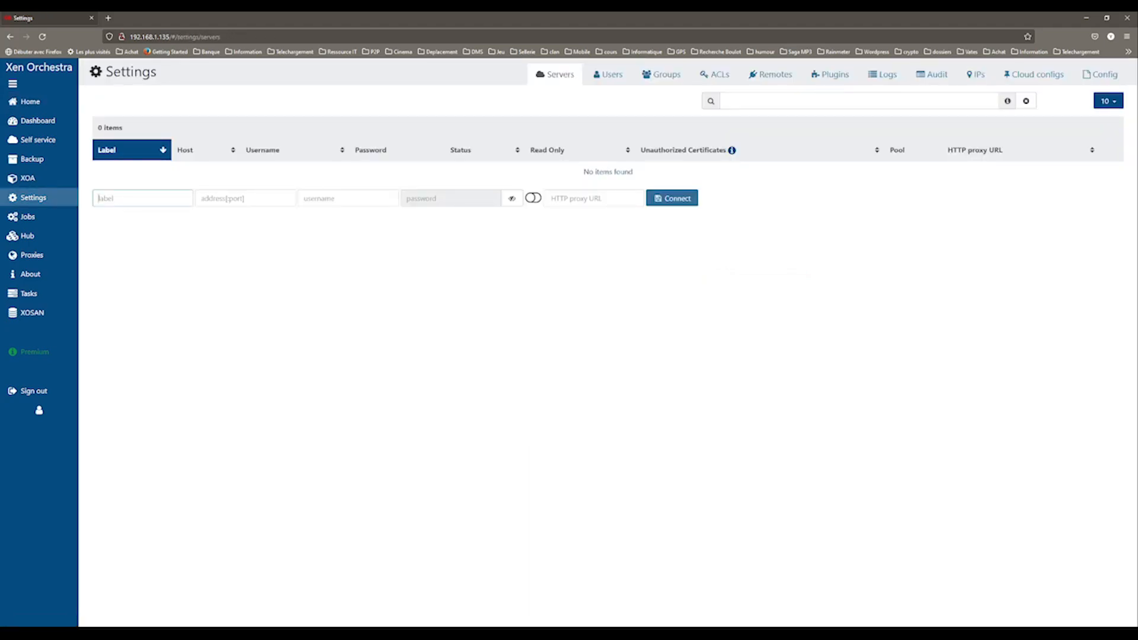
text(MyLabHost)
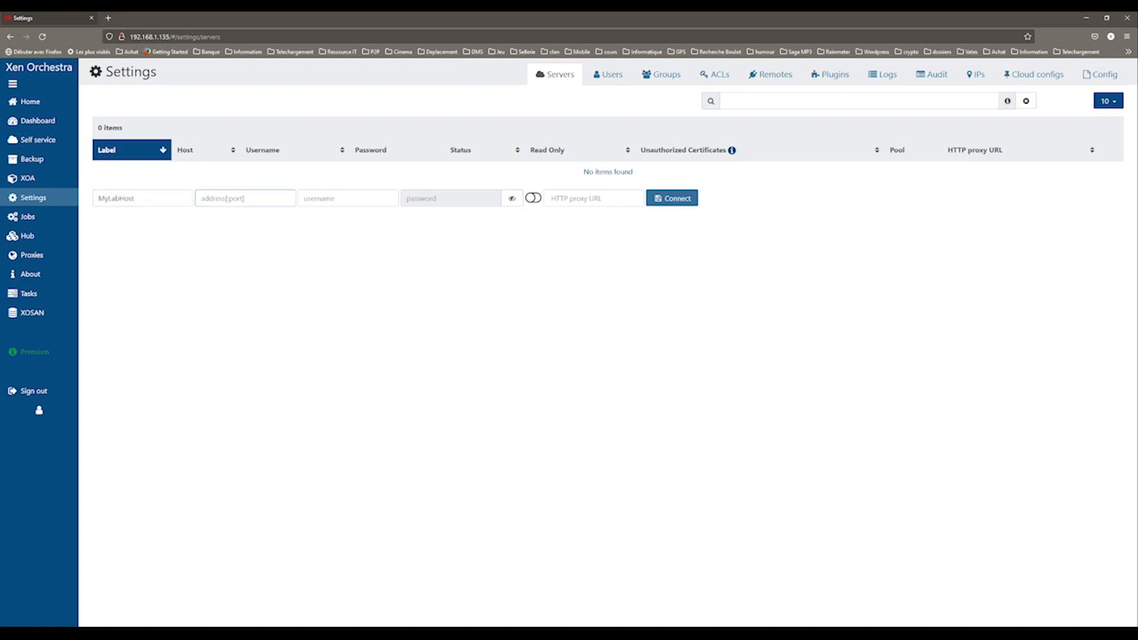
text(192.168.1.140)
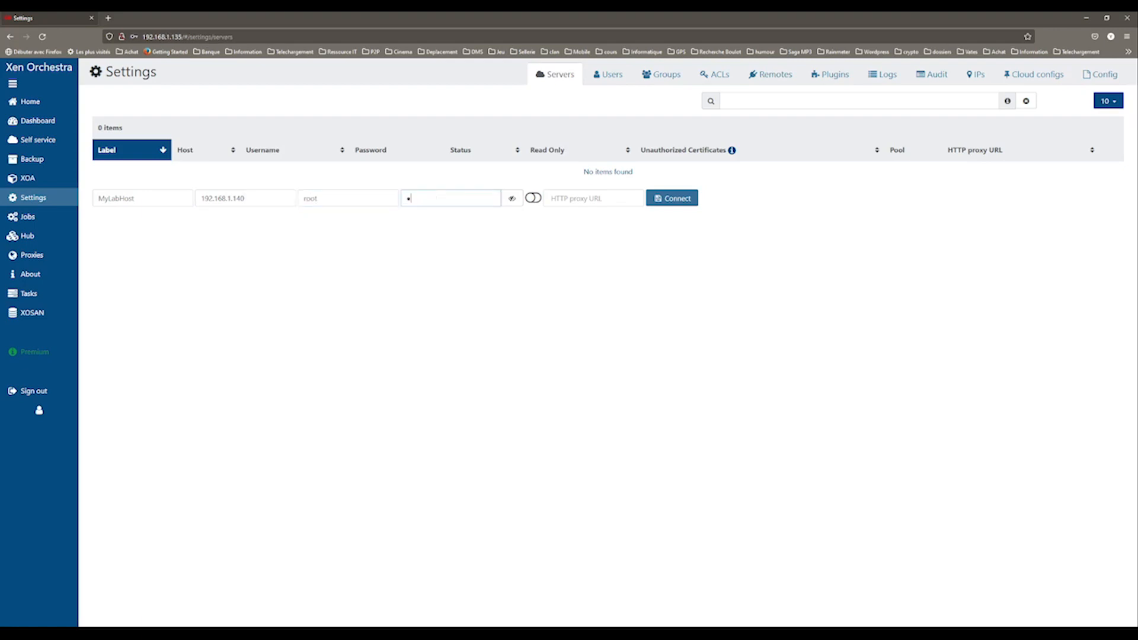
text(password)
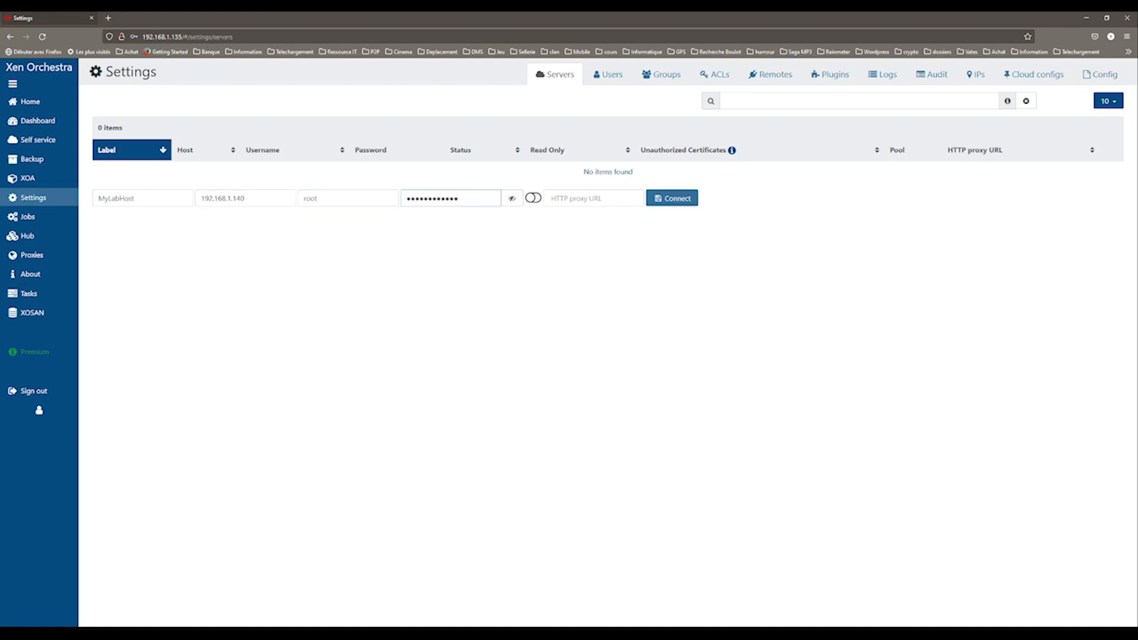
click(533, 198)
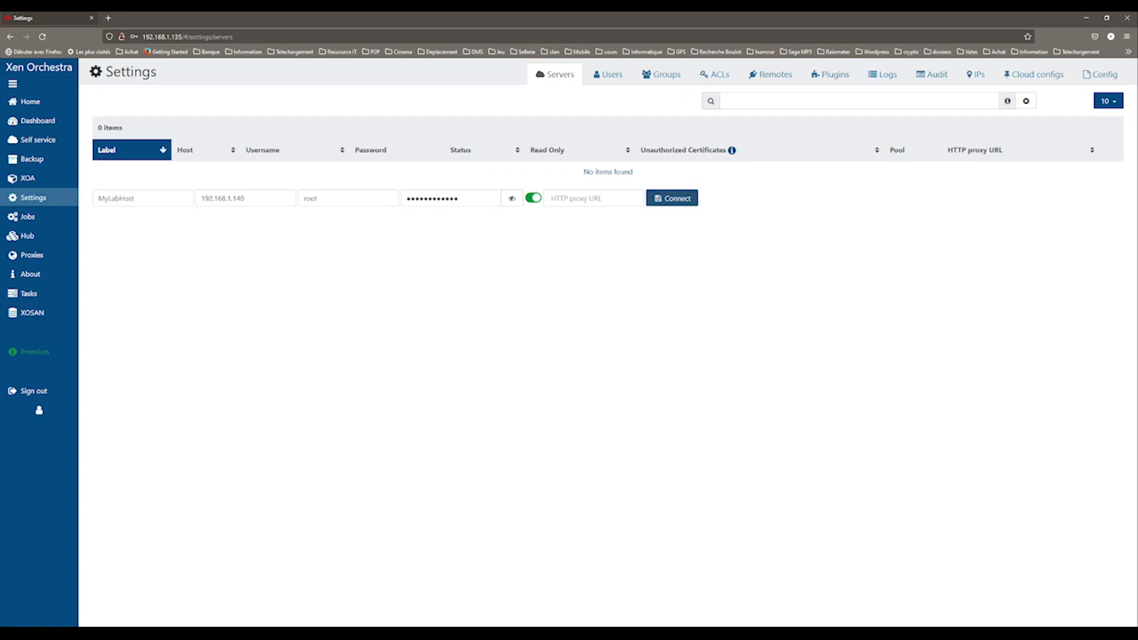
click(670, 198)
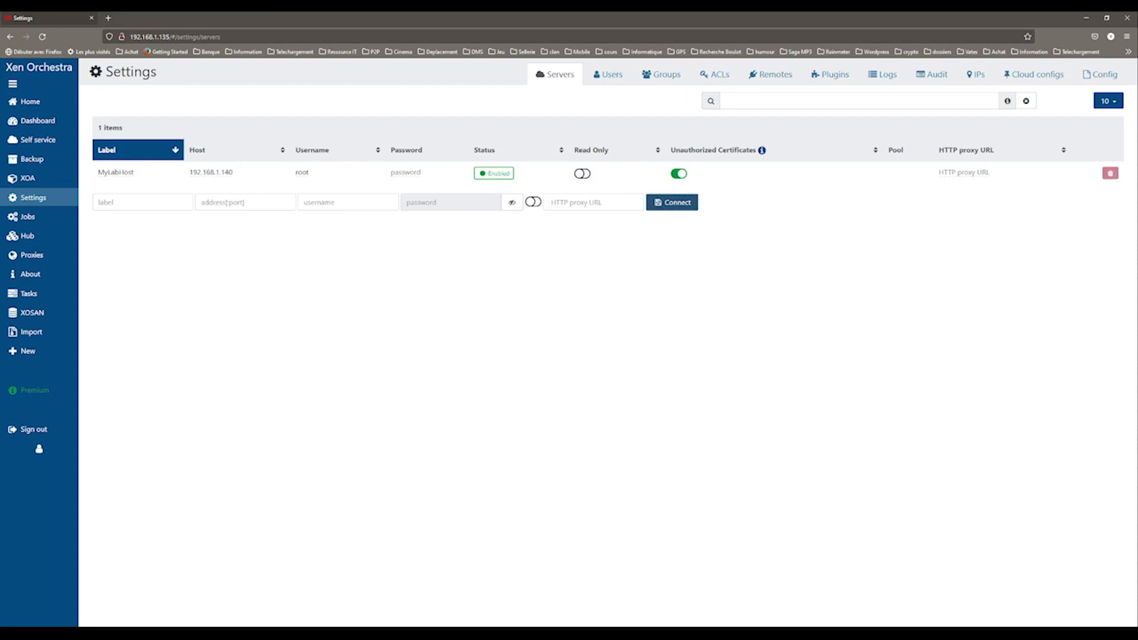
View the host's 30 VMs, filtered to the four running ones
click(30, 101)
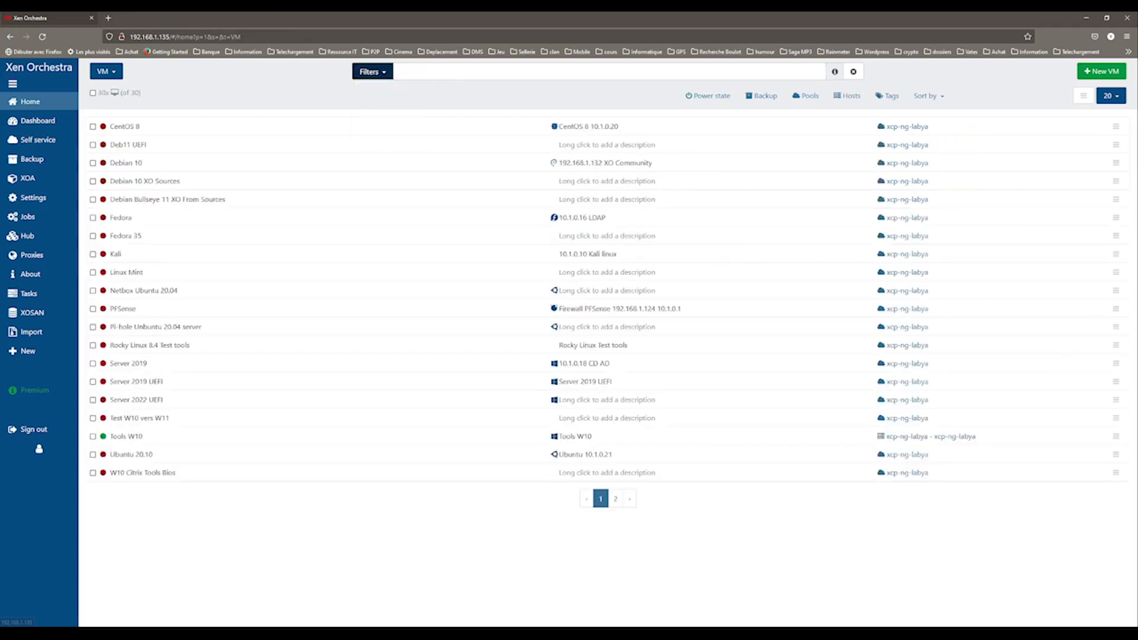
click(105, 71)
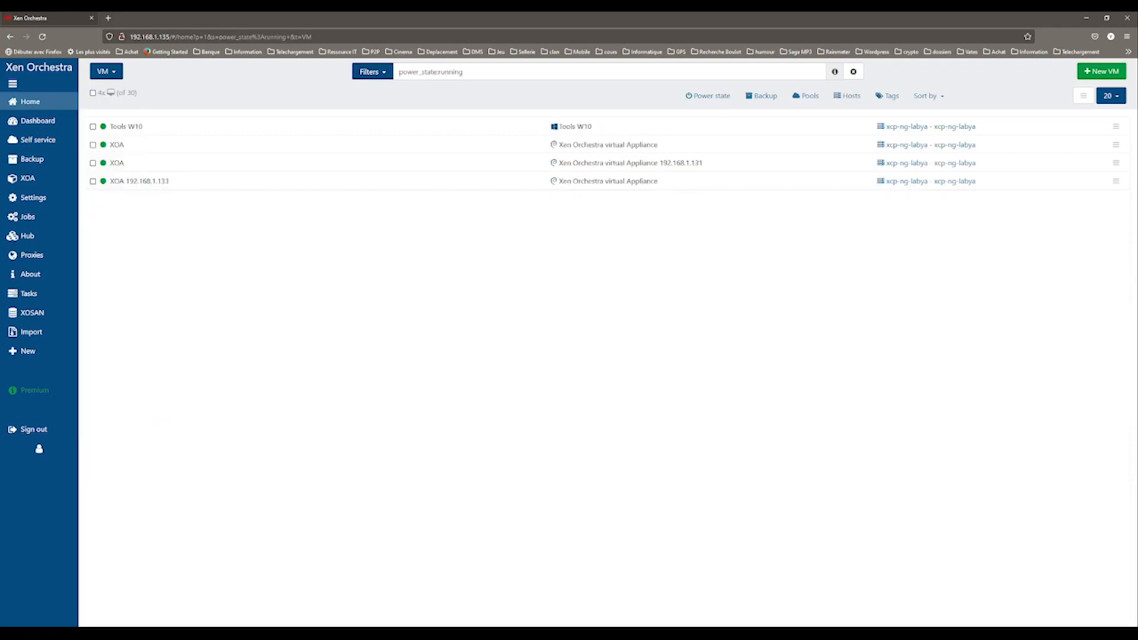
mouse_move(38, 449)
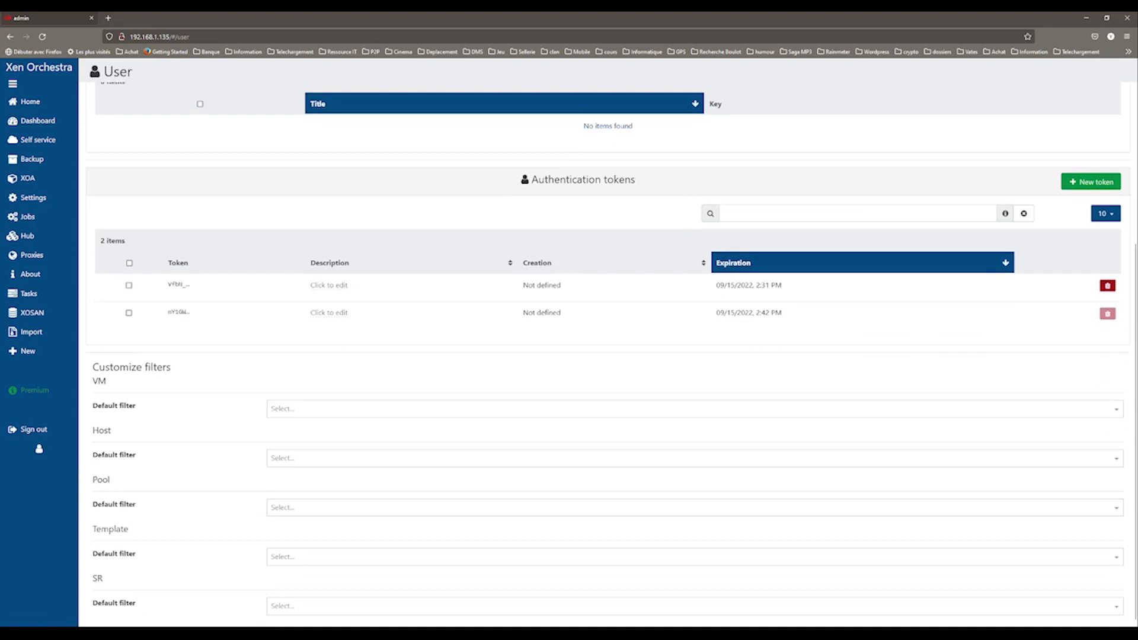
Set the VM default filter to None and start a new storage repository
click(693, 406)
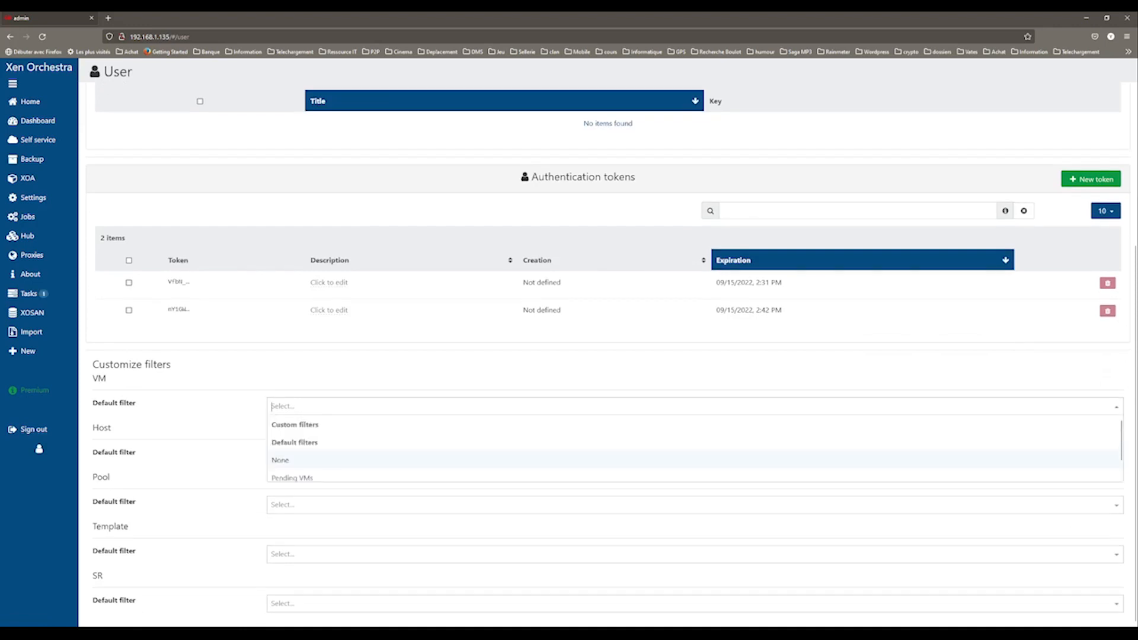
click(280, 460)
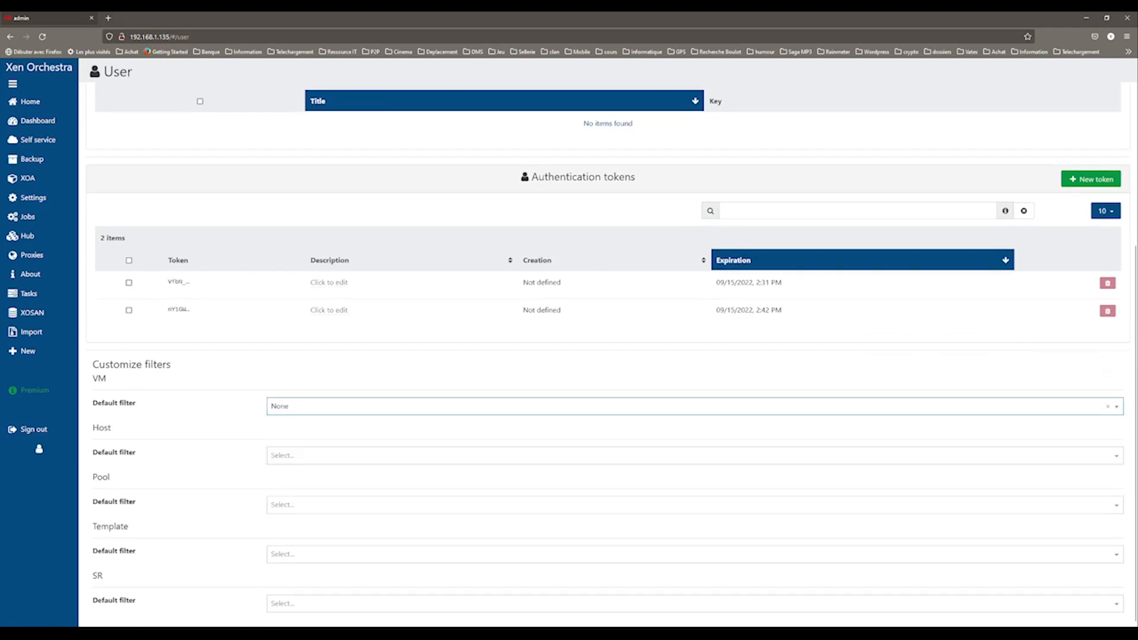
click(29, 101)
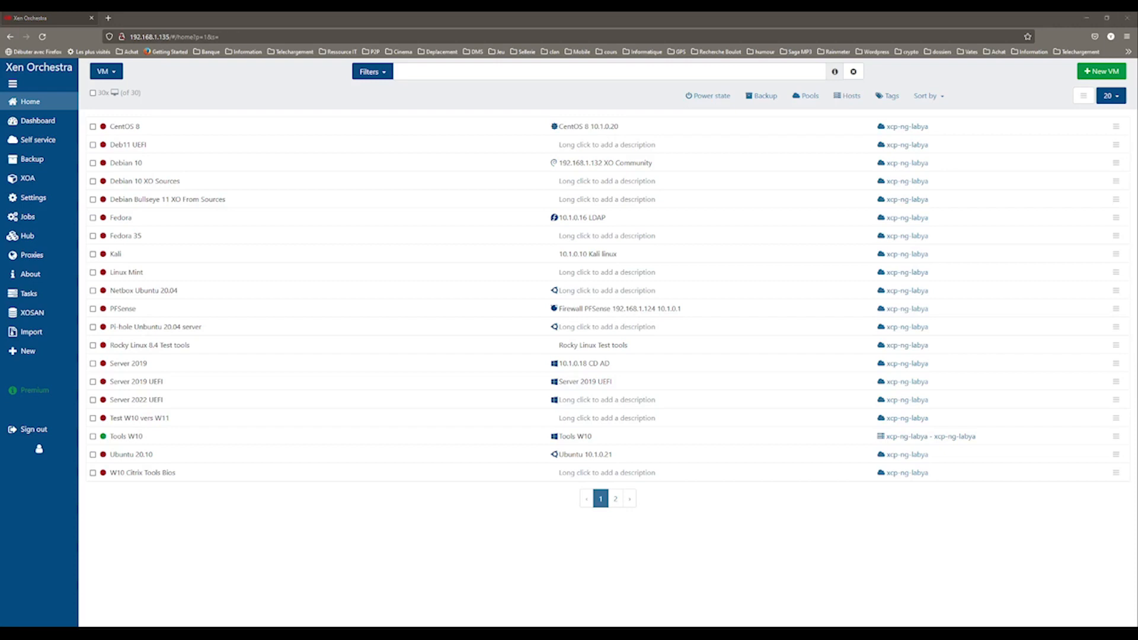
mouse_move(27, 350)
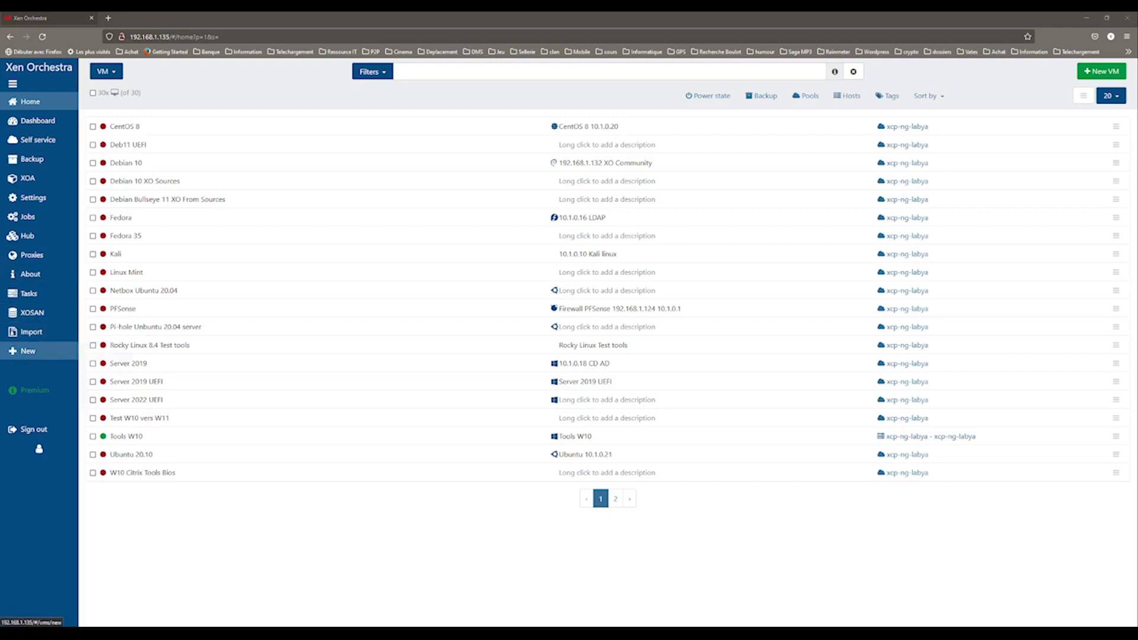
click(26, 350)
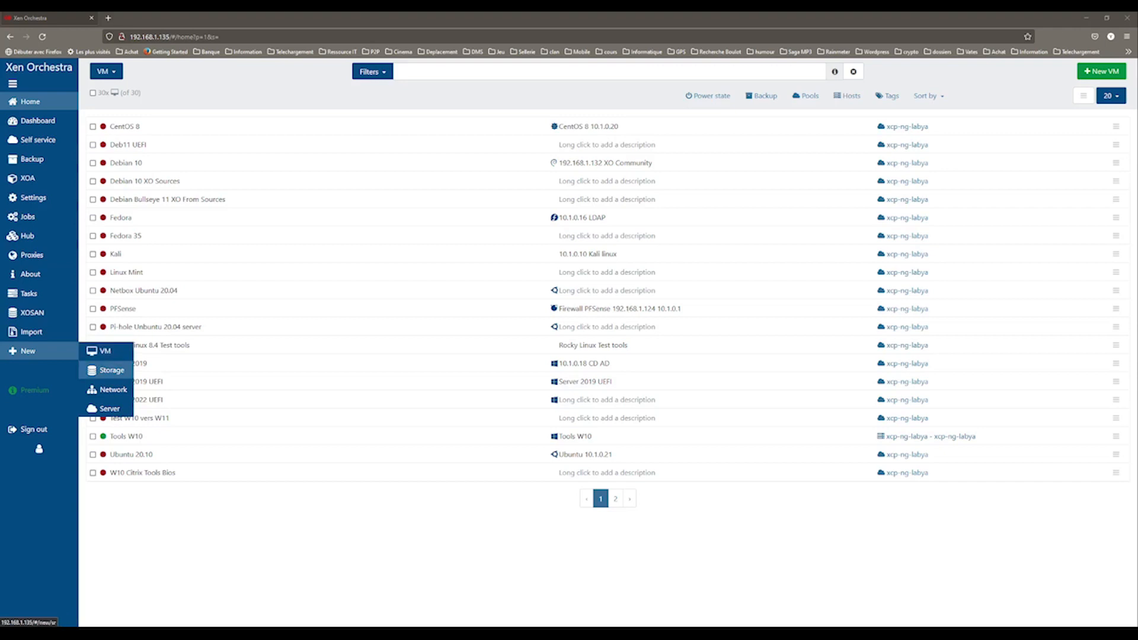
click(111, 370)
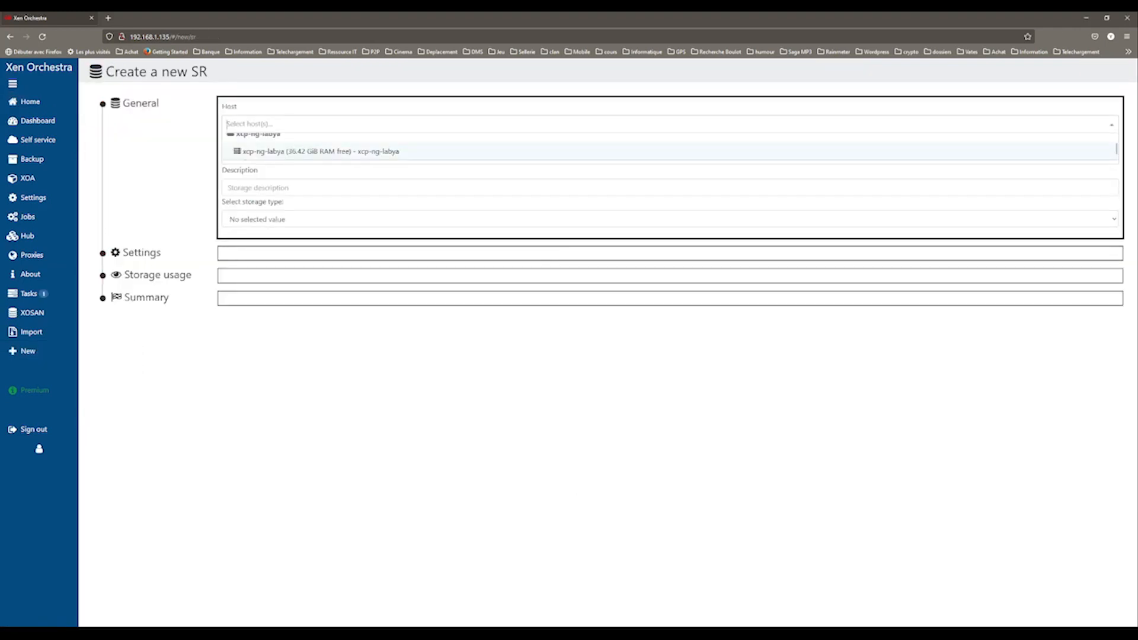
Create SMB ISO repository MyIsoStorage on xcp-ng-labya at \\192.168.1.150\naswin\Ressources IT\Clef as darkbeldin
click(320, 151)
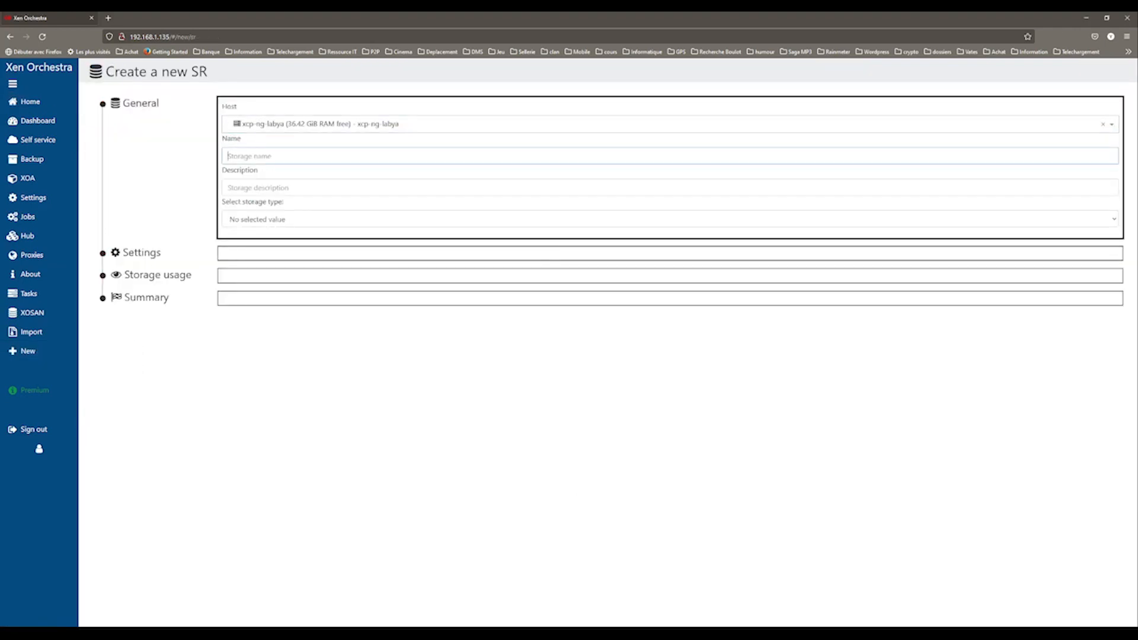
text(MyIso)
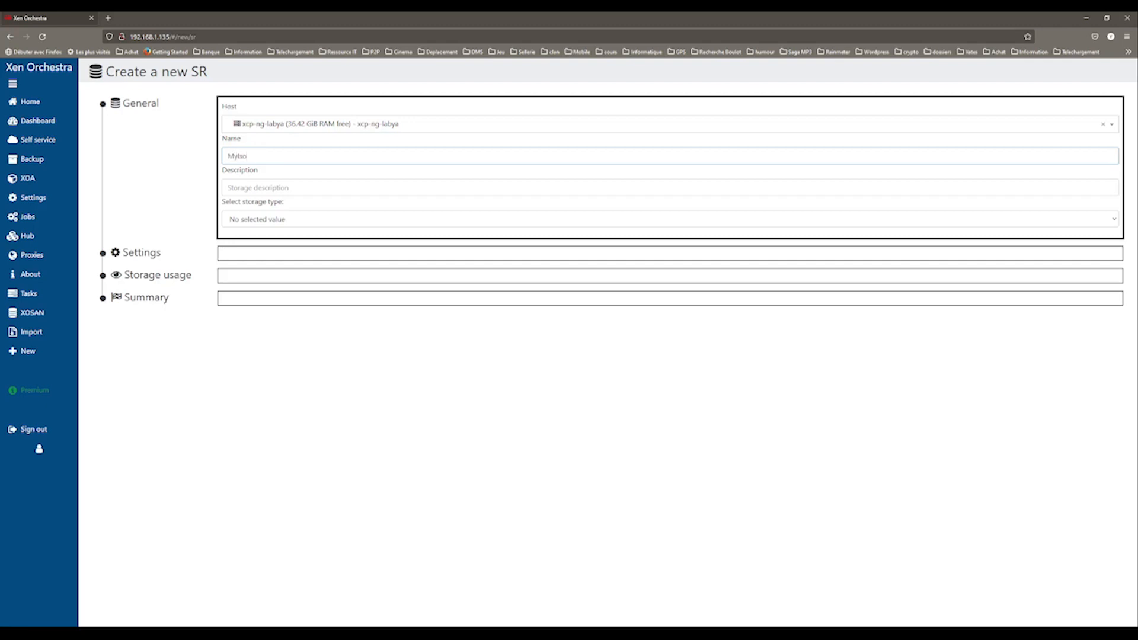
text(Storage)
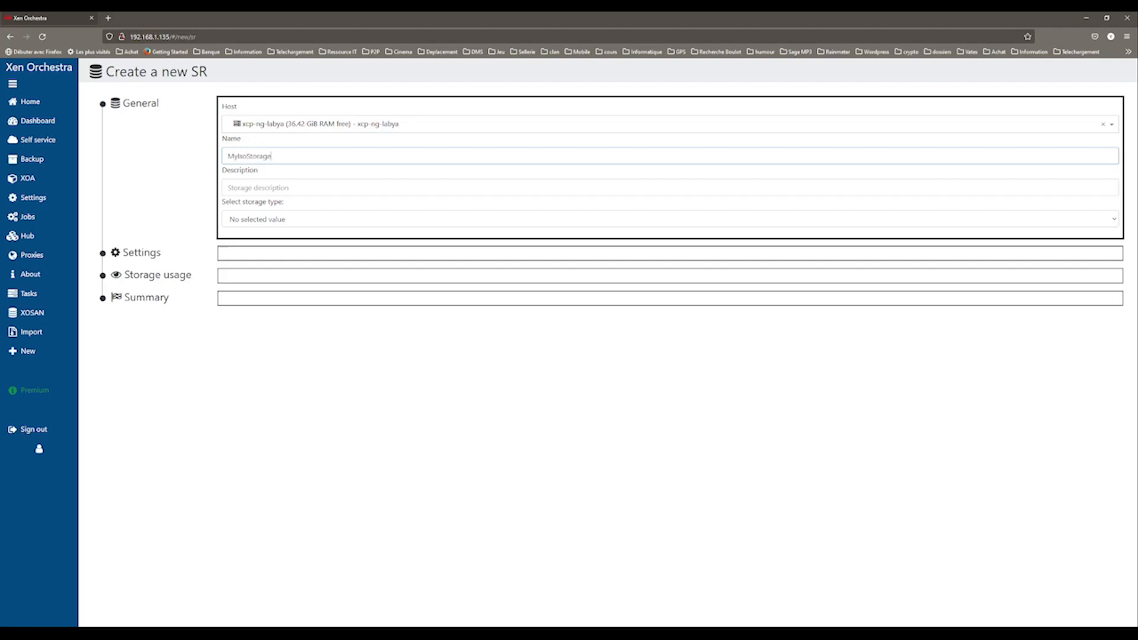
text(M)
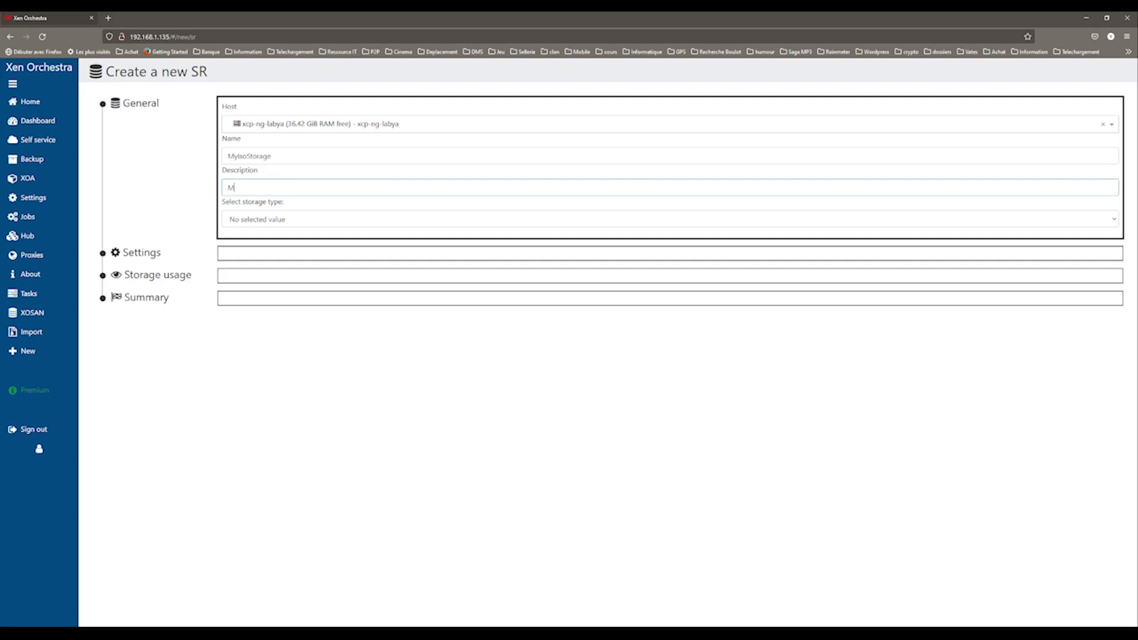
text(y Iso)
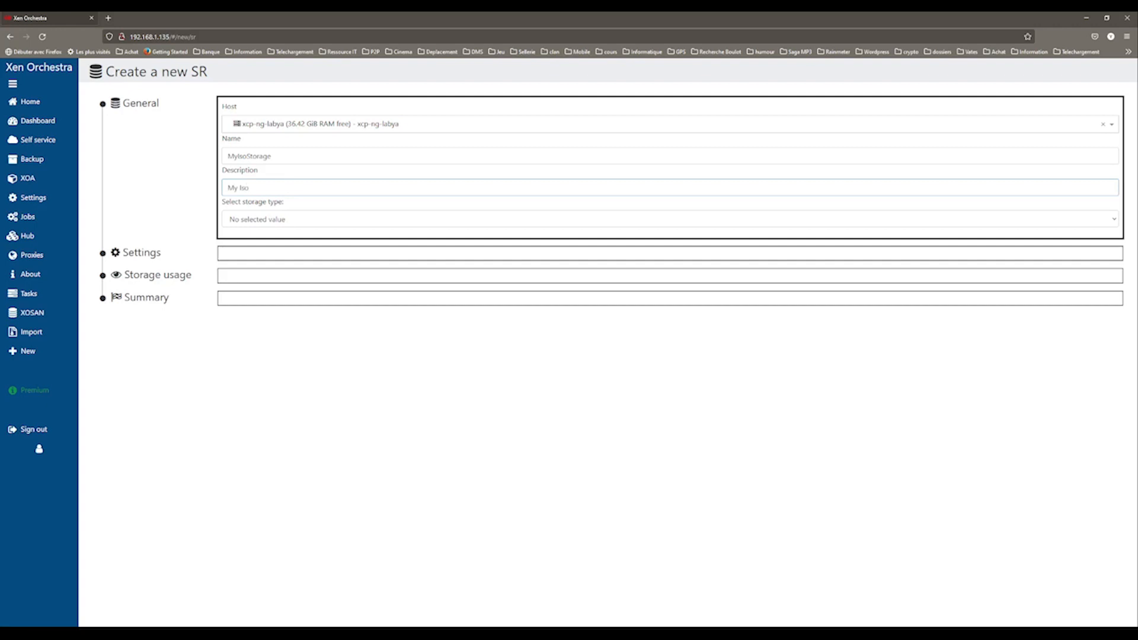
text(Storage)
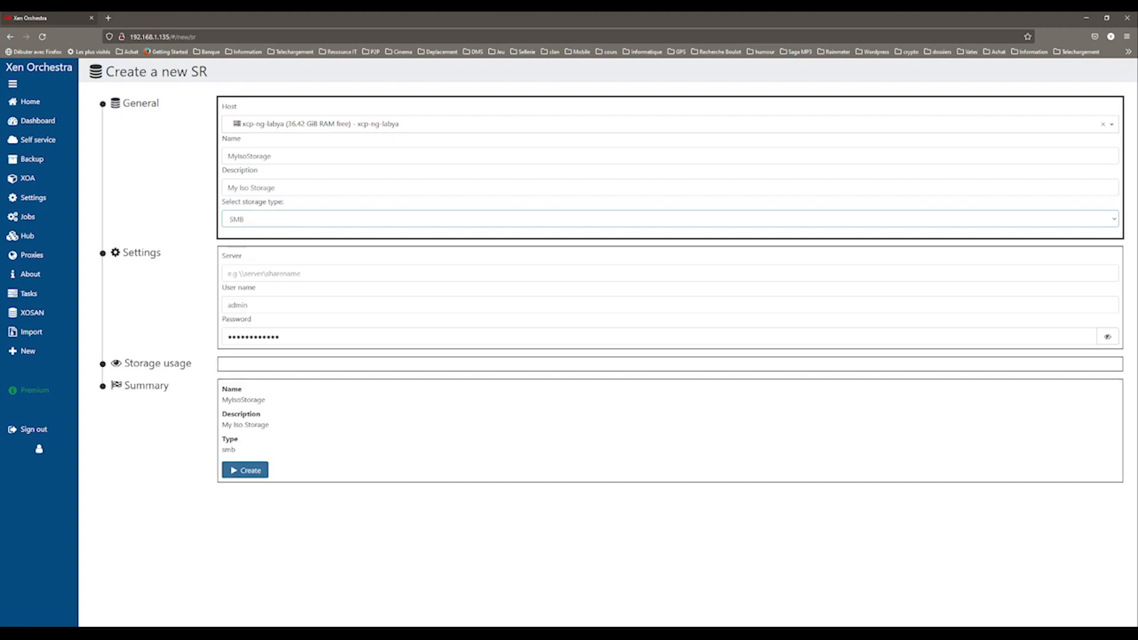
text(darkbeldin)
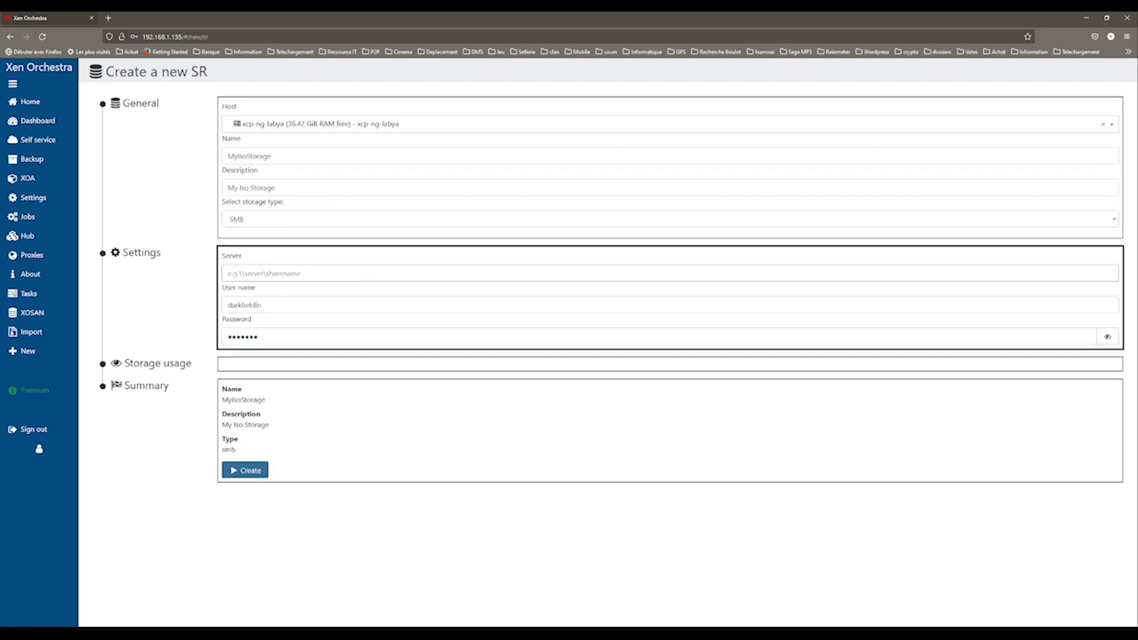
text(\\192.168.1.150\naswin\Ressources IT\Clef)
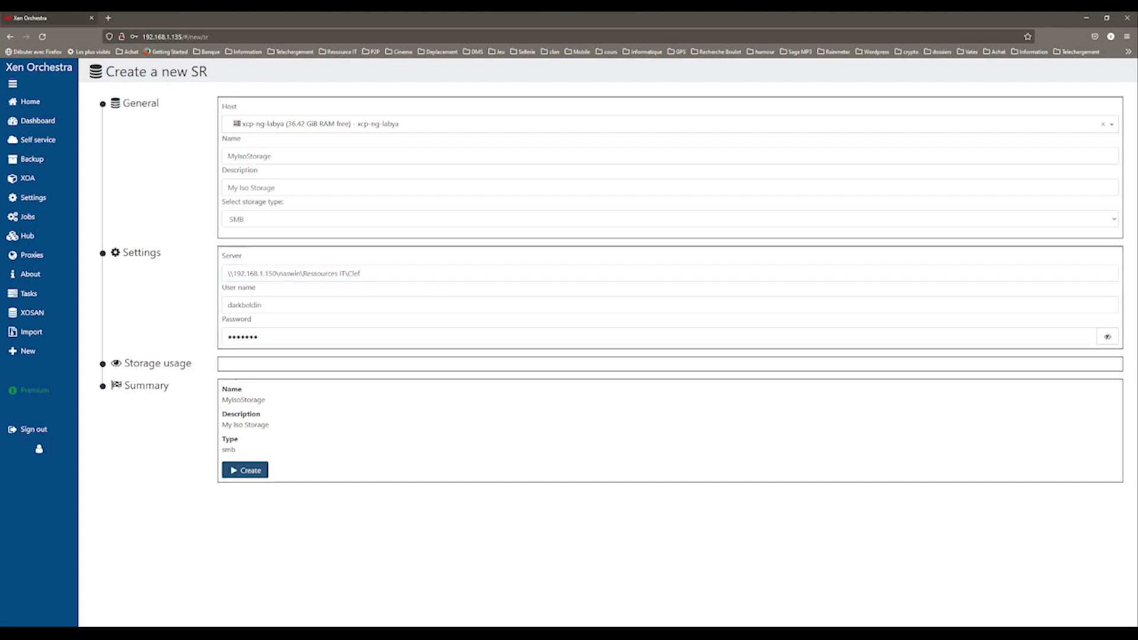
click(245, 469)
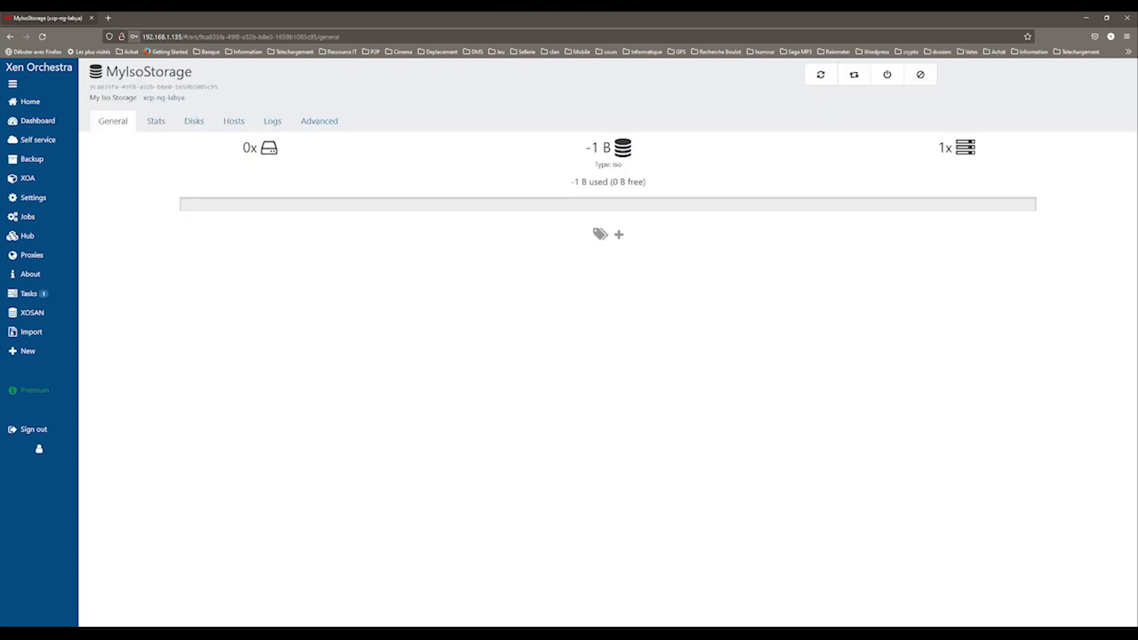